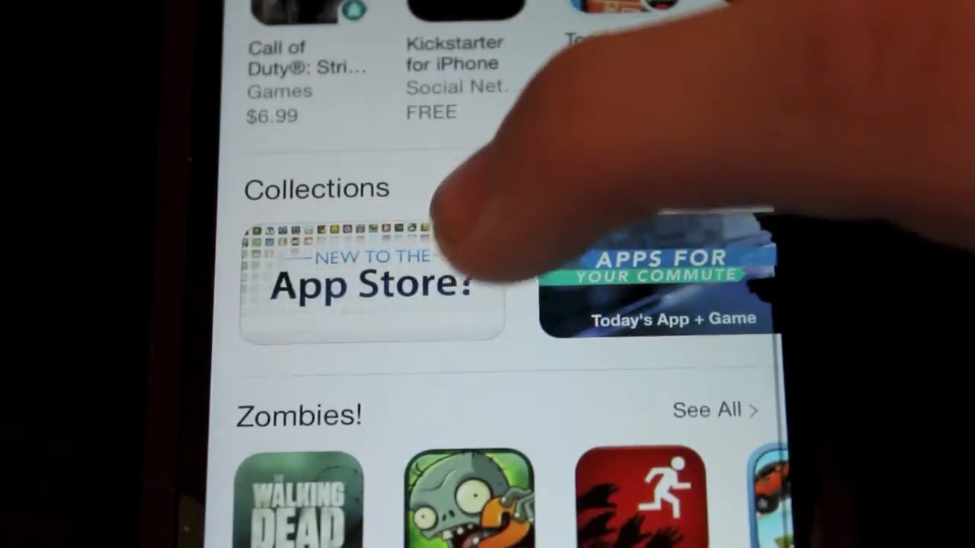
Step: Start redeeming a gift card from the bottom of the Featured page using the camera scanner
scroll(down, 3)
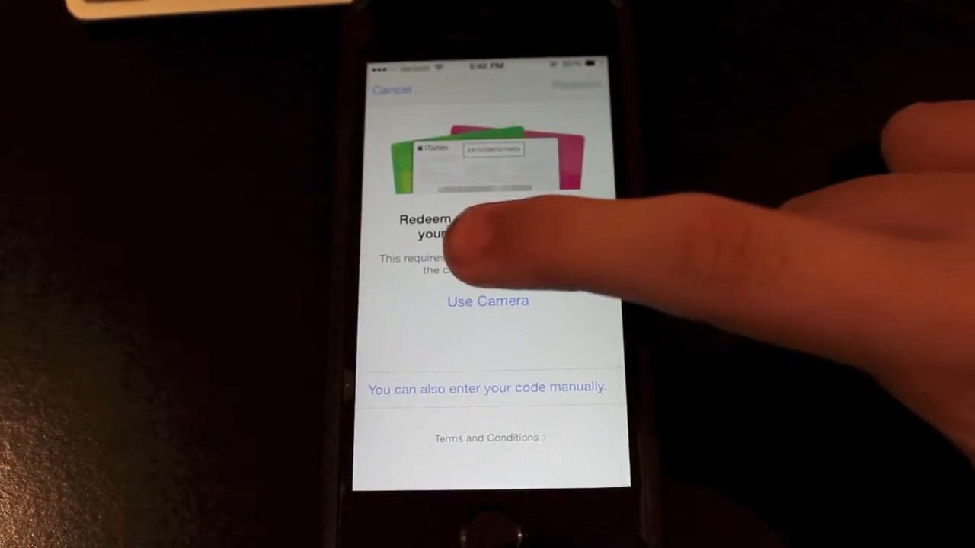
click(487, 302)
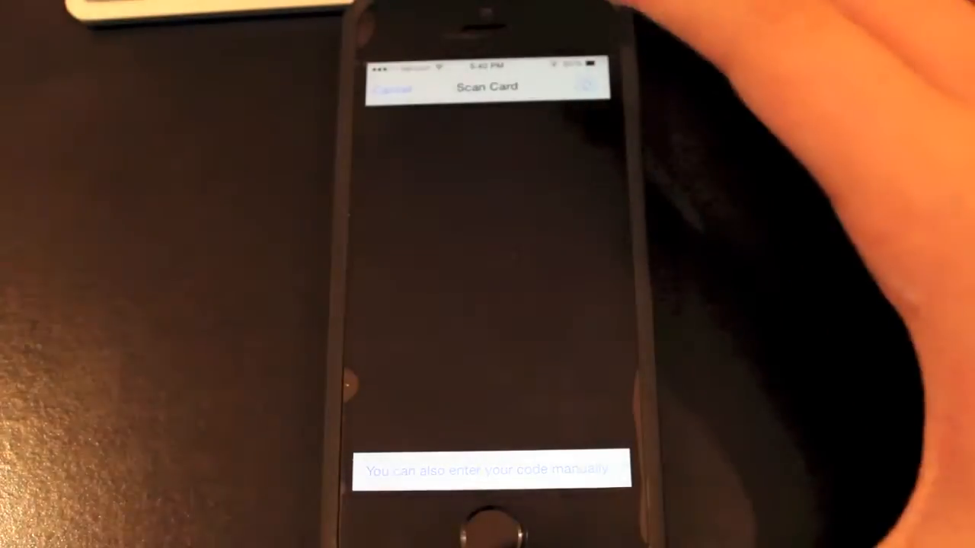